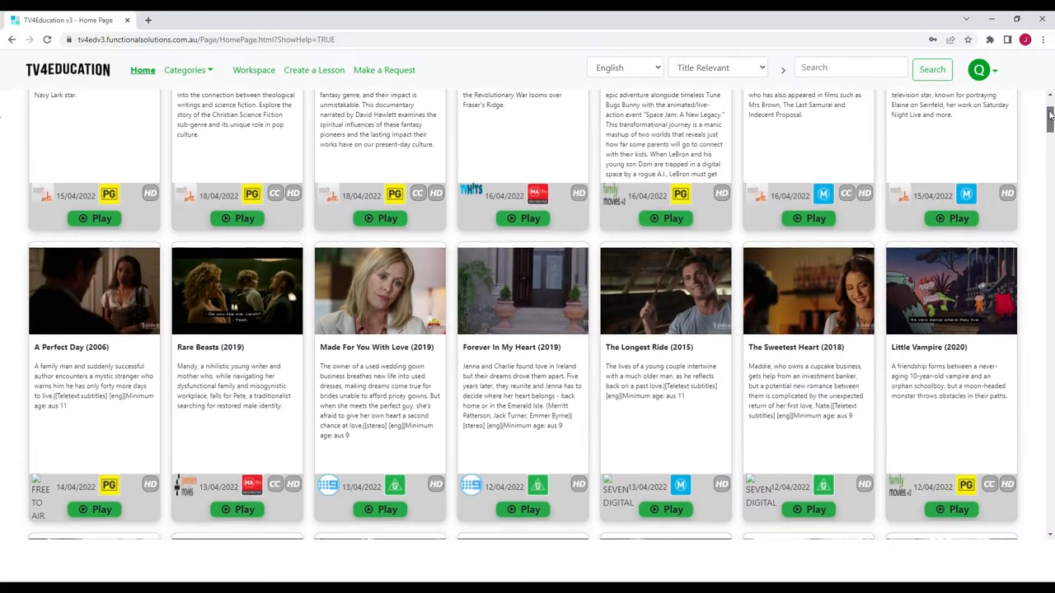
# Step: On the Make a Request page, expand TV Channels and select Channel 9
pyautogui.scroll(-3)
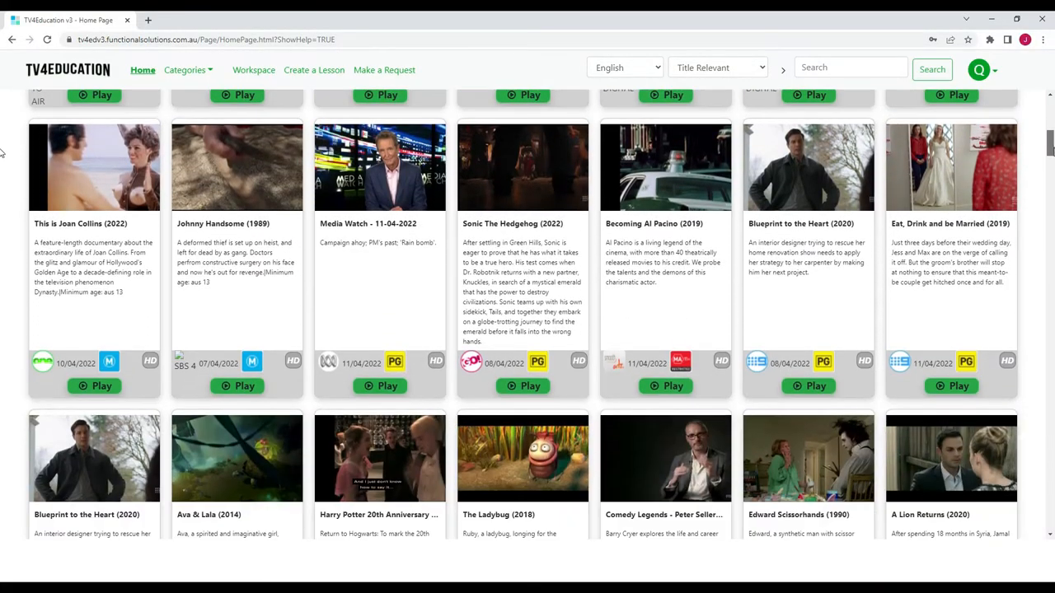
pyautogui.scroll(-3)
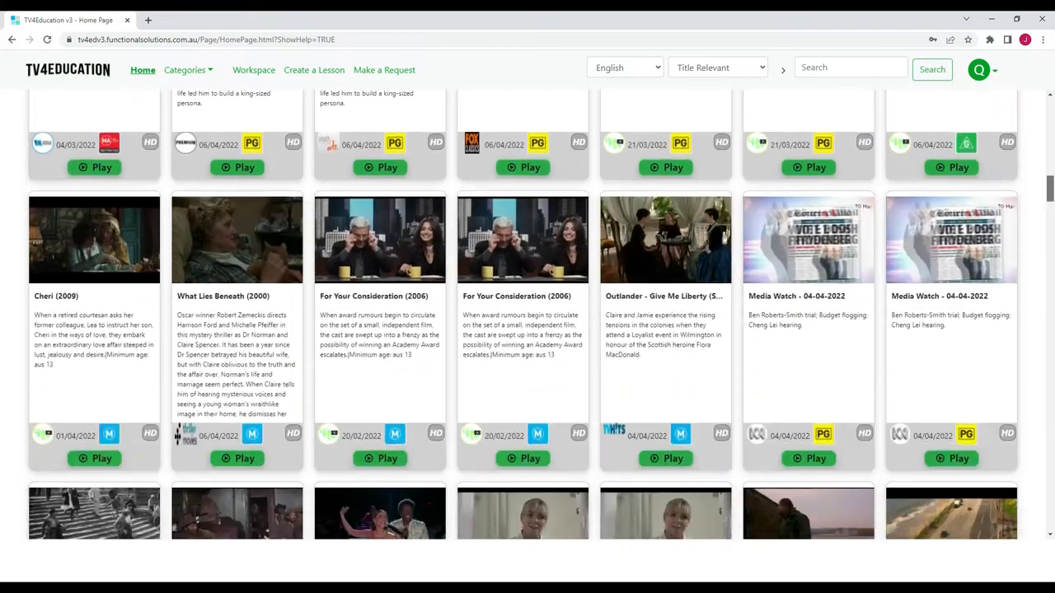
pyautogui.scroll(-3)
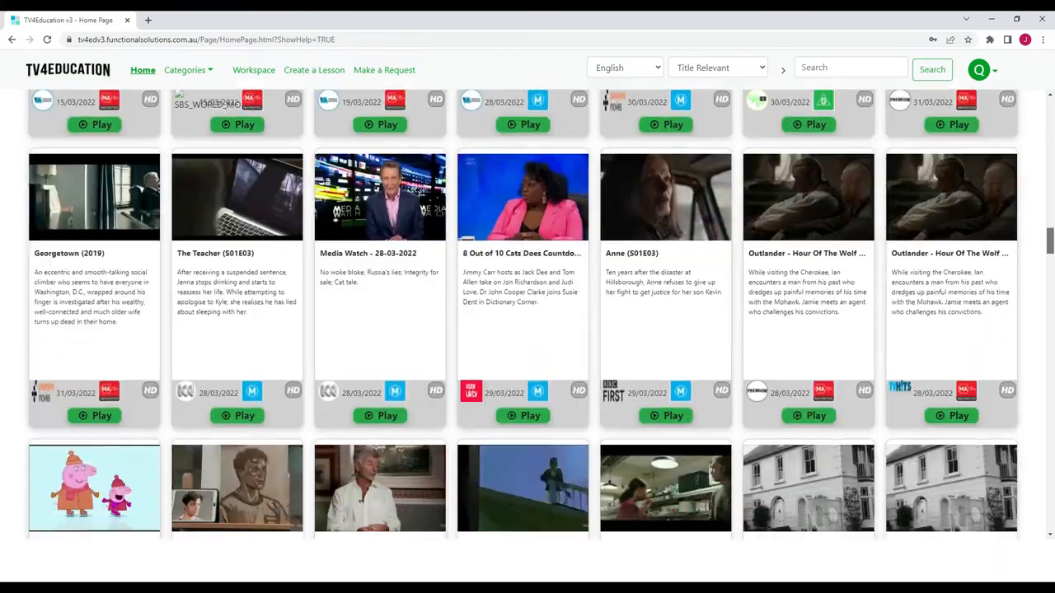
pyautogui.scroll(-3)
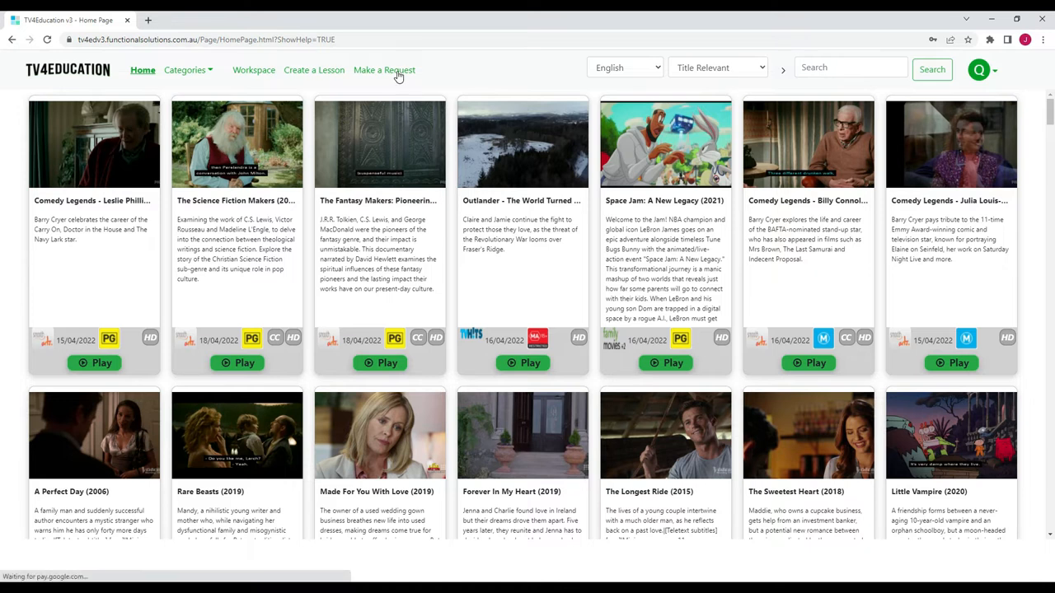
pyautogui.click(383, 70)
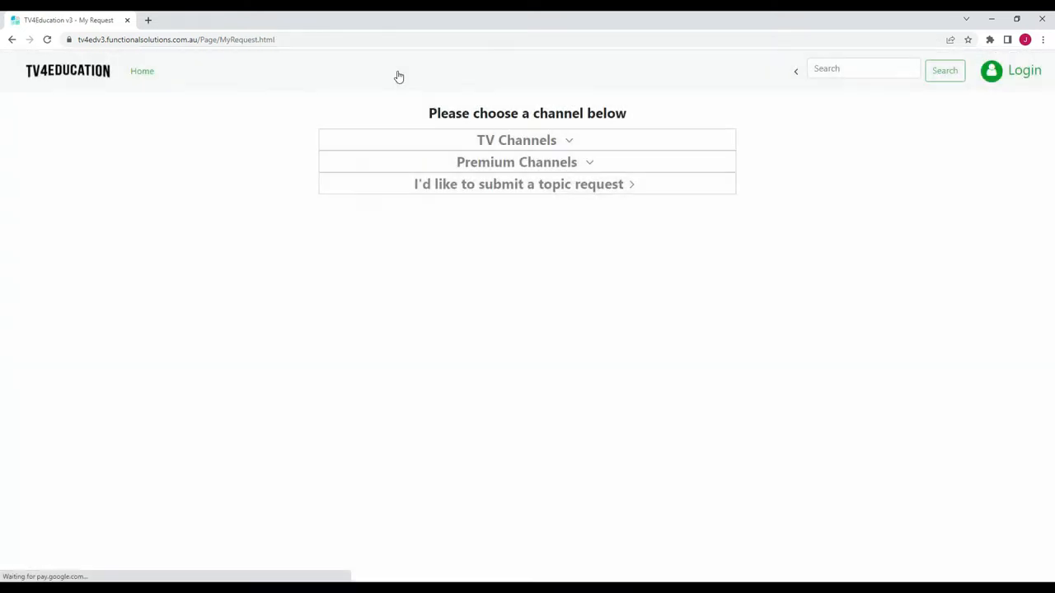
pyautogui.click(569, 140)
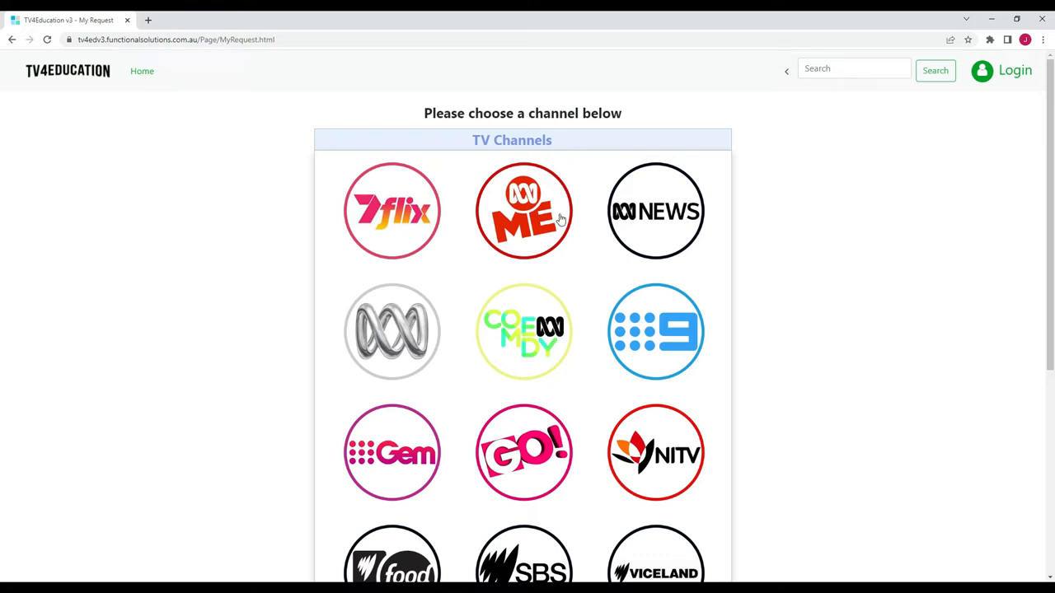
pyautogui.moveTo(651, 331)
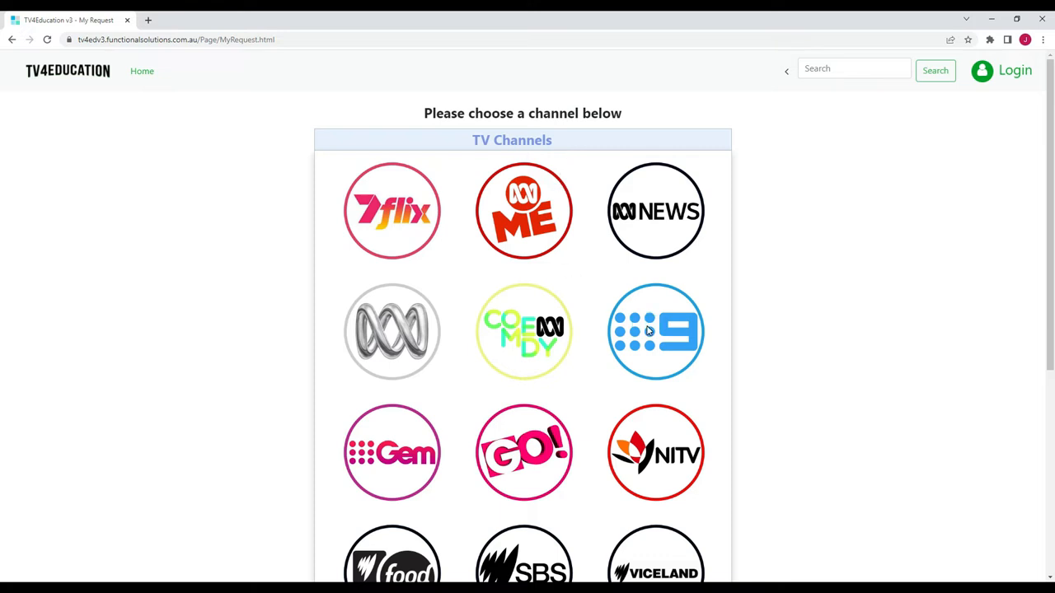
pyautogui.click(655, 331)
pyautogui.write('What is the name of the mo')
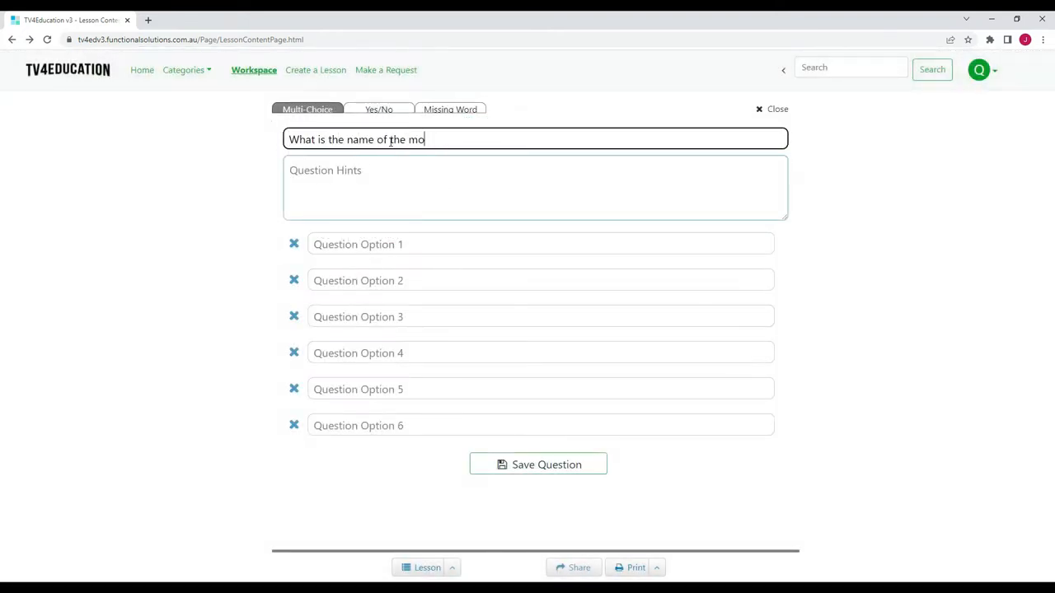
# Step: Enter the answer options 'Cats' and 'Cat with a hat' for the movie question
pyautogui.write('Cats')
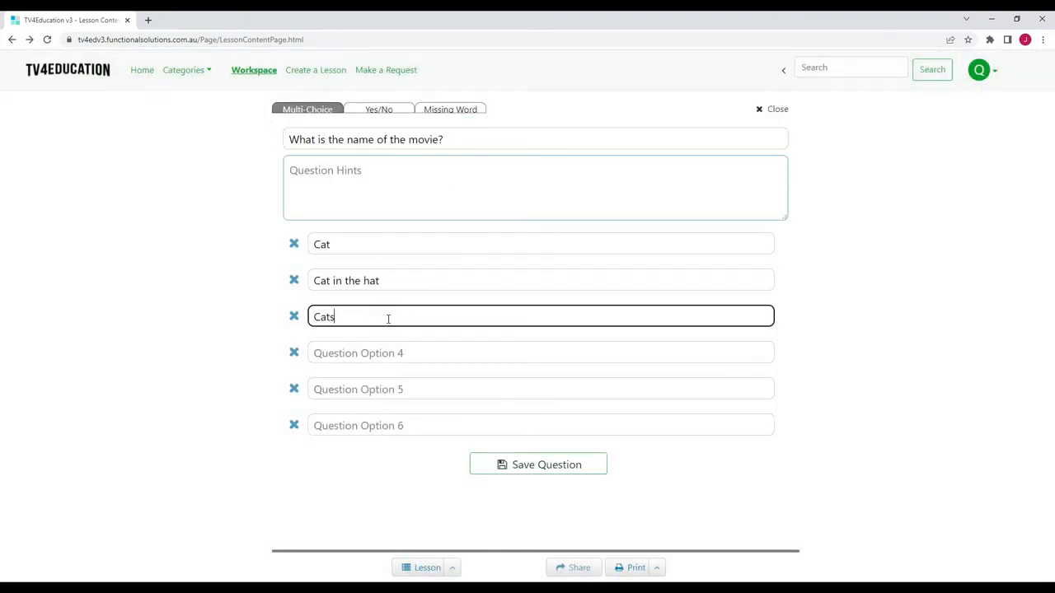
pyautogui.write('Cat with a hat')
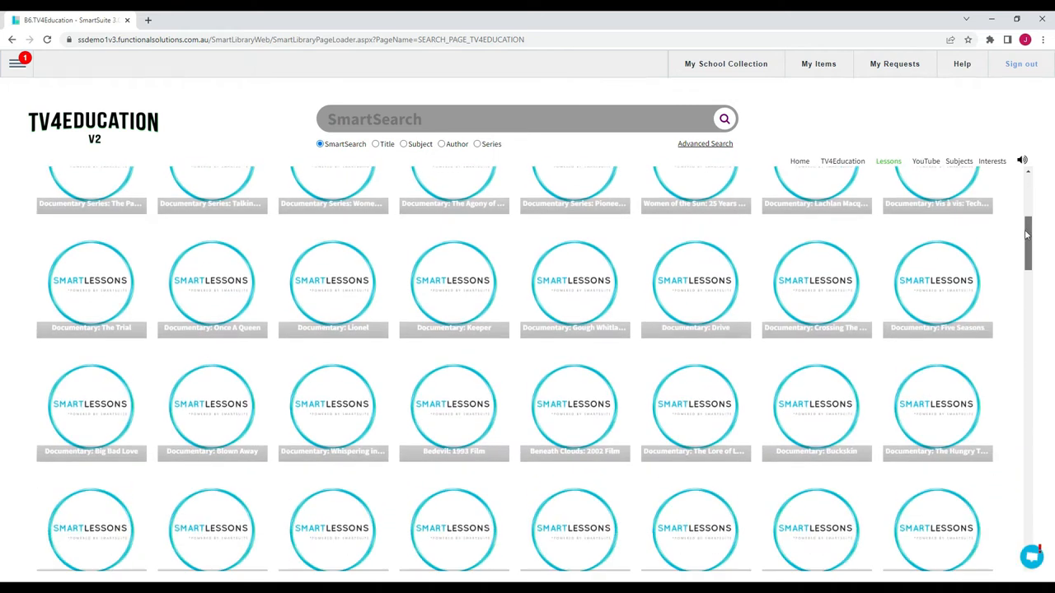
# Step: Scroll the Lessons grid and select the 'Documentary: The Coolbaroo Club' tile
pyautogui.scroll(-3)
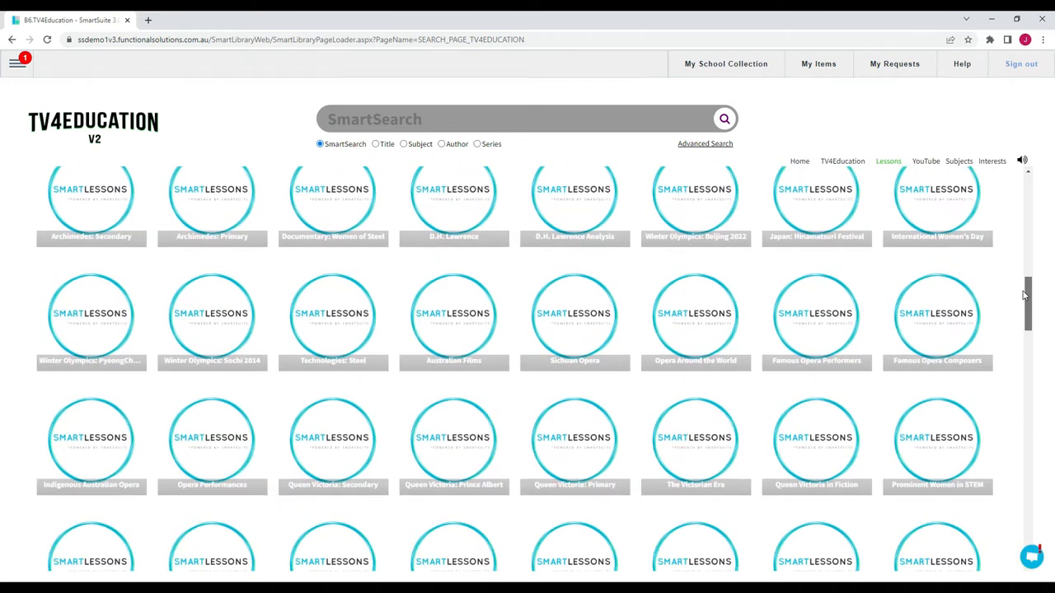
pyautogui.scroll(-3)
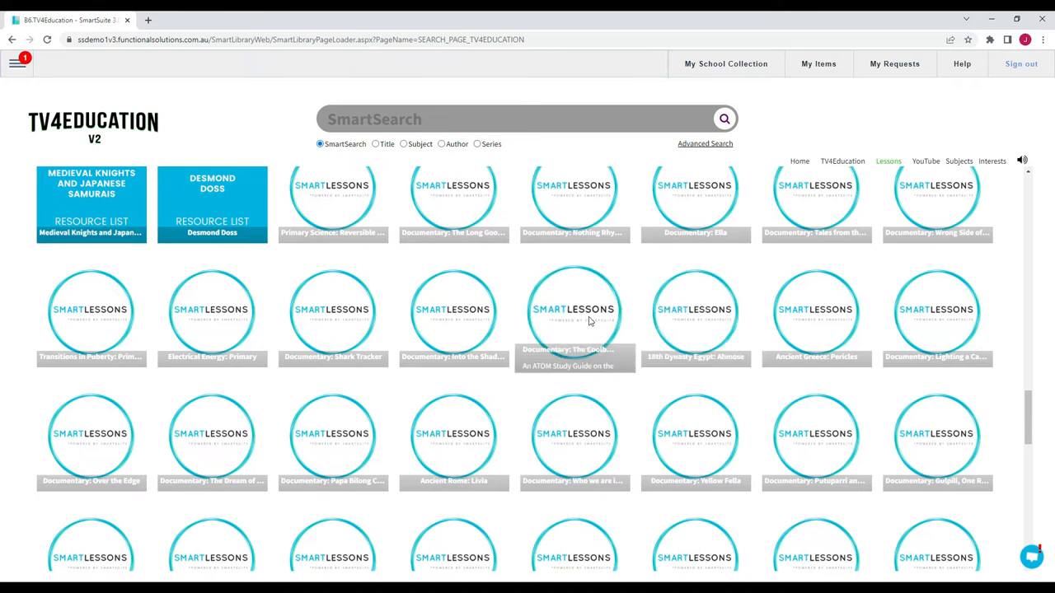
pyautogui.click(573, 309)
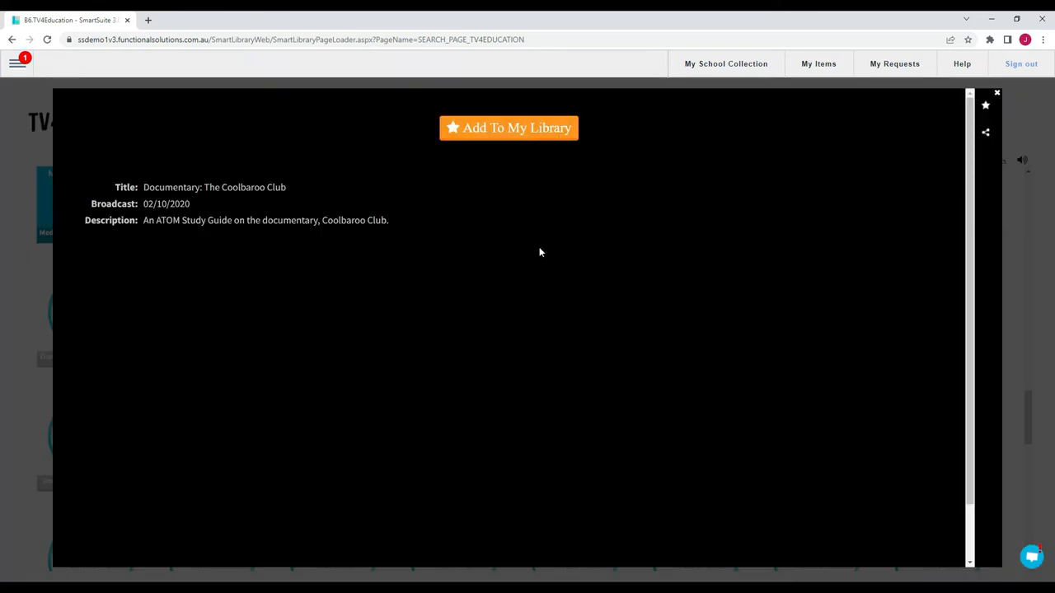
# Step: Open the full Coolbaroo Club lesson from its details pop-up
pyautogui.click(508, 128)
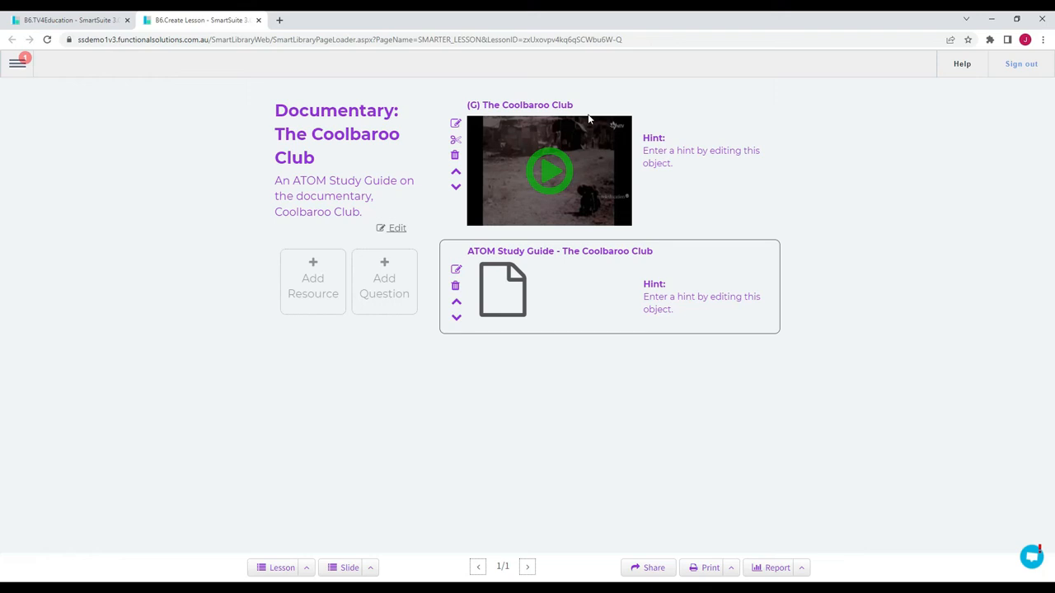
pyautogui.moveTo(915, 253)
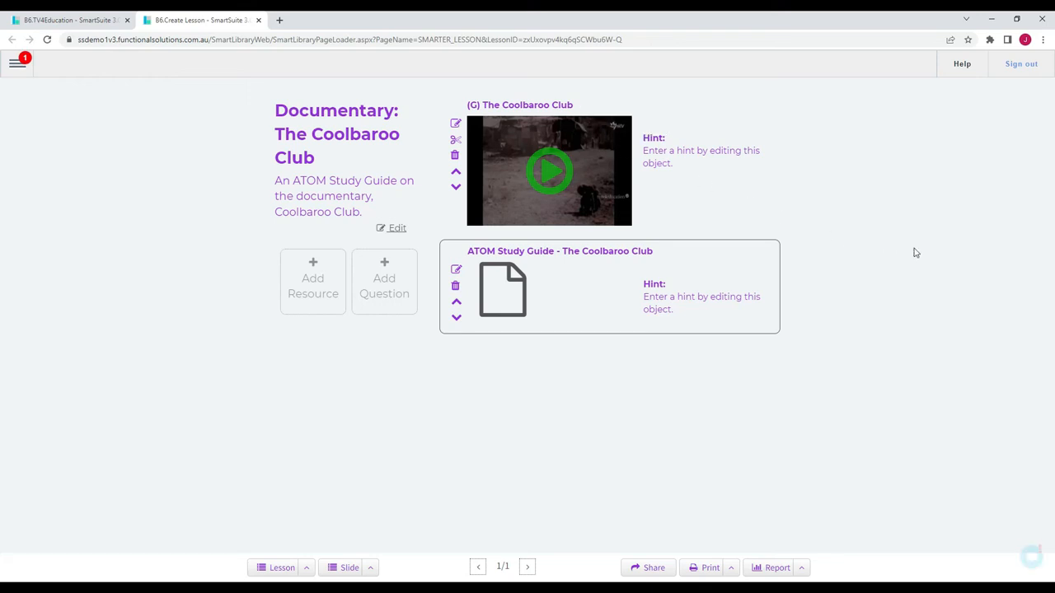